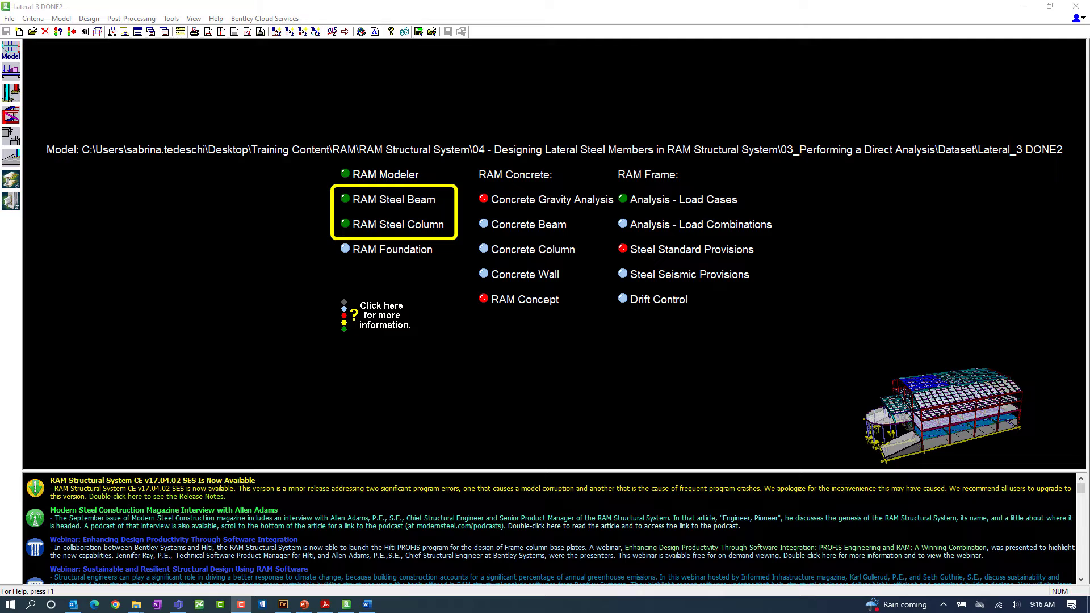
- Launch RAM Frame to load the Lateral_3 DONE2 model in Analysis mode
{"action": "left_click", "coordinate": [684, 199]}
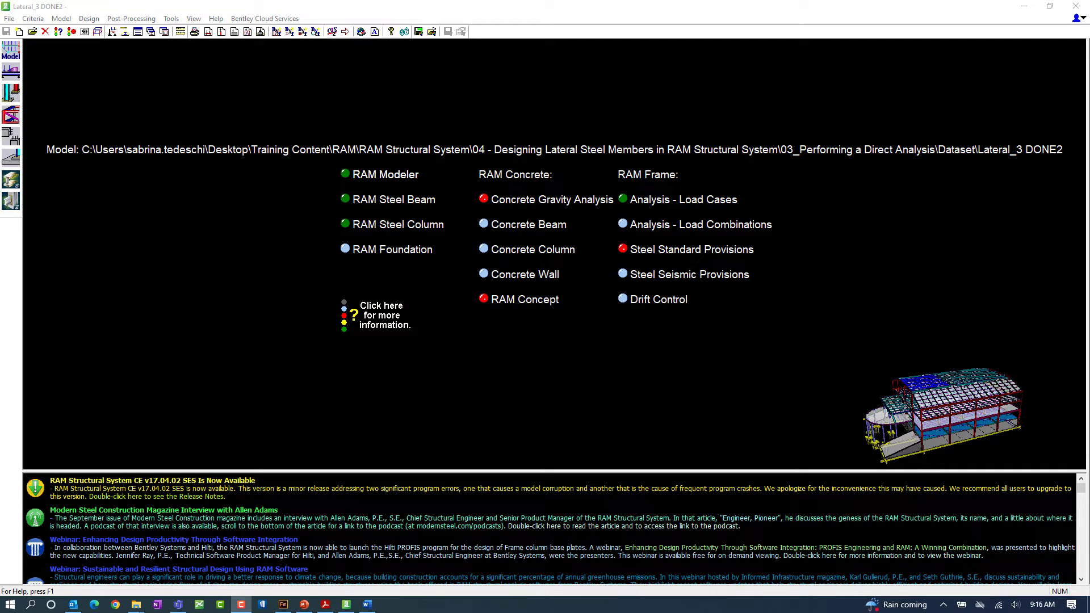
{"action": "mouse_move", "coordinate": [102, 154]}
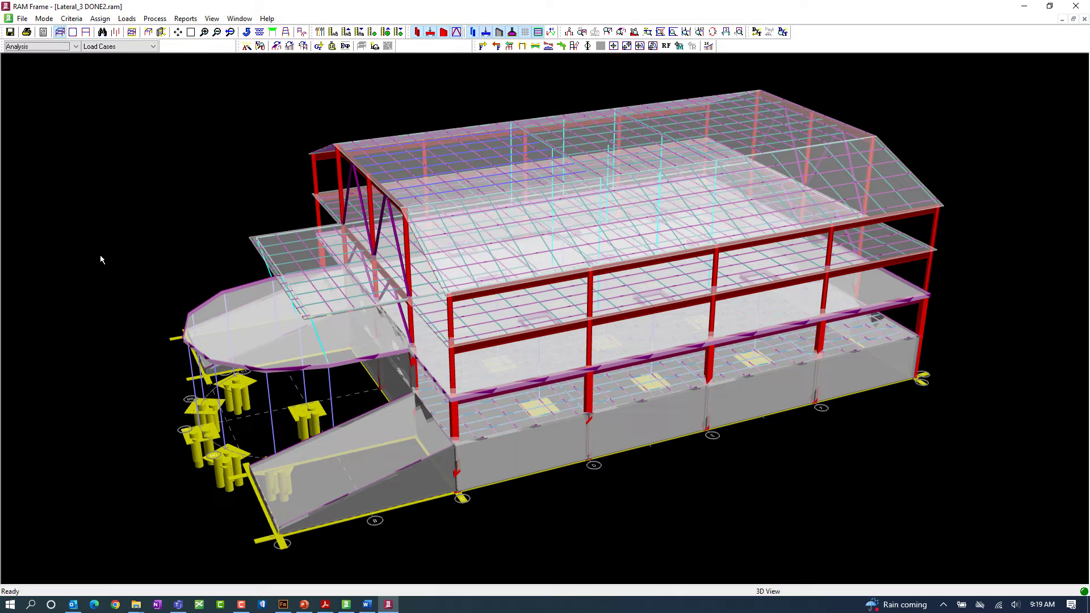
- Switch the RAM Frame mode from Analysis to Steel
{"action": "left_click", "coordinate": [68, 46]}
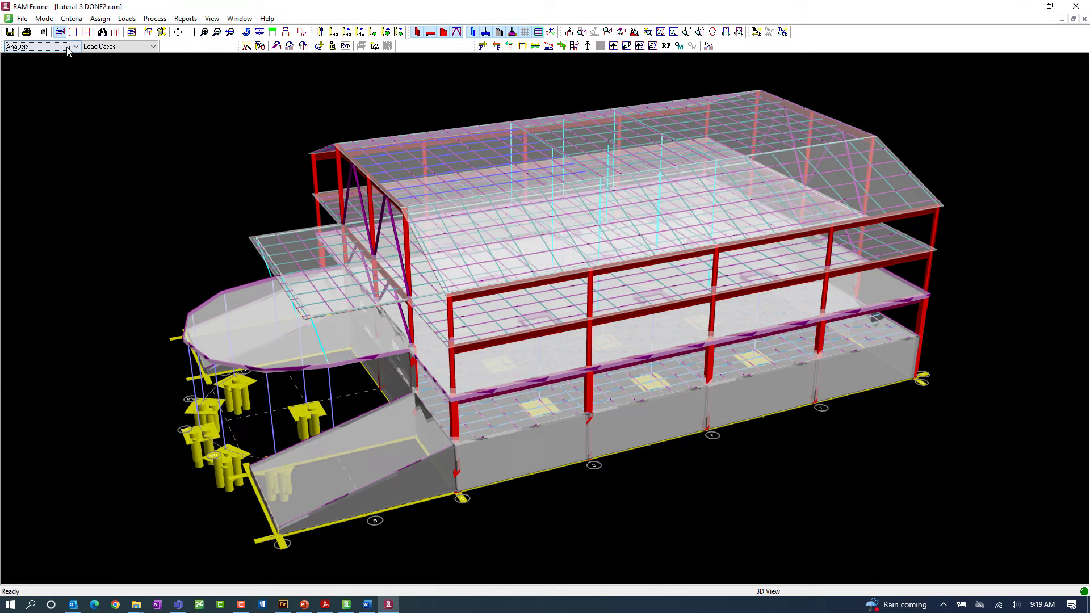
{"action": "left_click", "coordinate": [73, 46]}
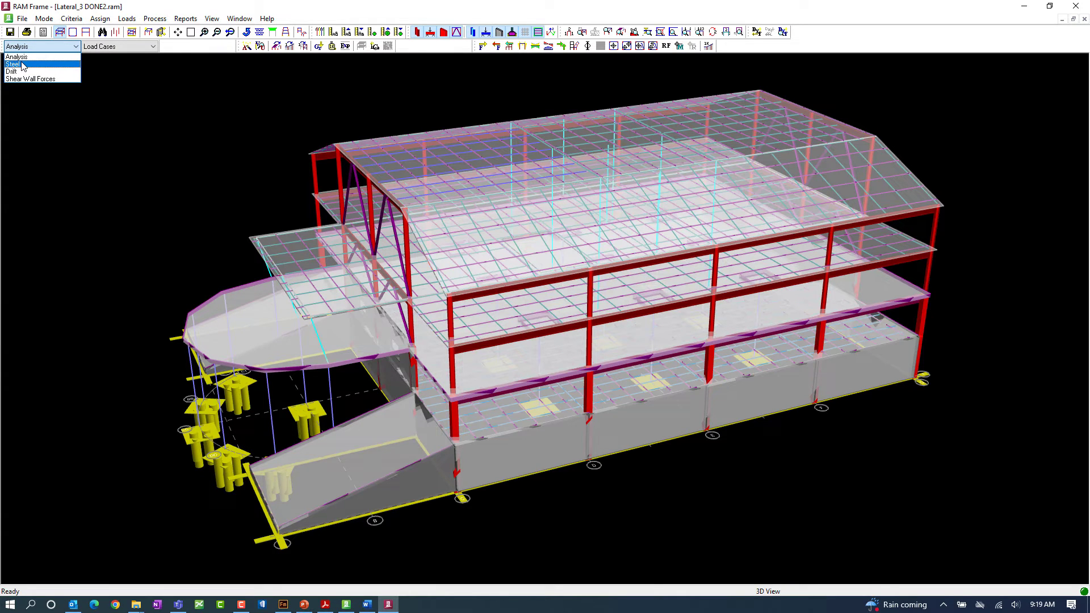
{"action": "left_click", "coordinate": [13, 64]}
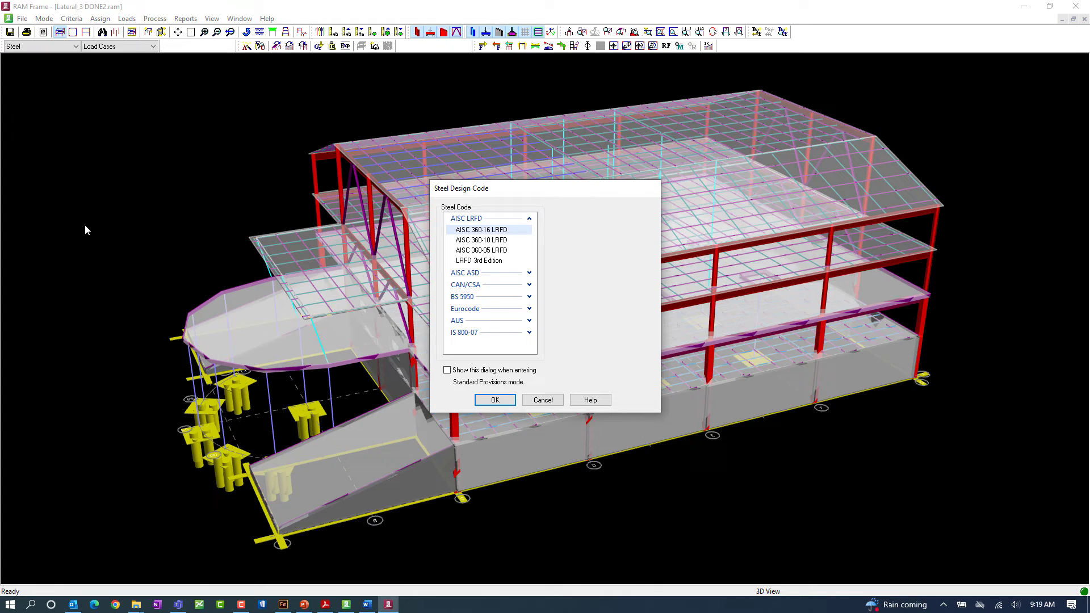
{"action": "mouse_move", "coordinate": [451, 232]}
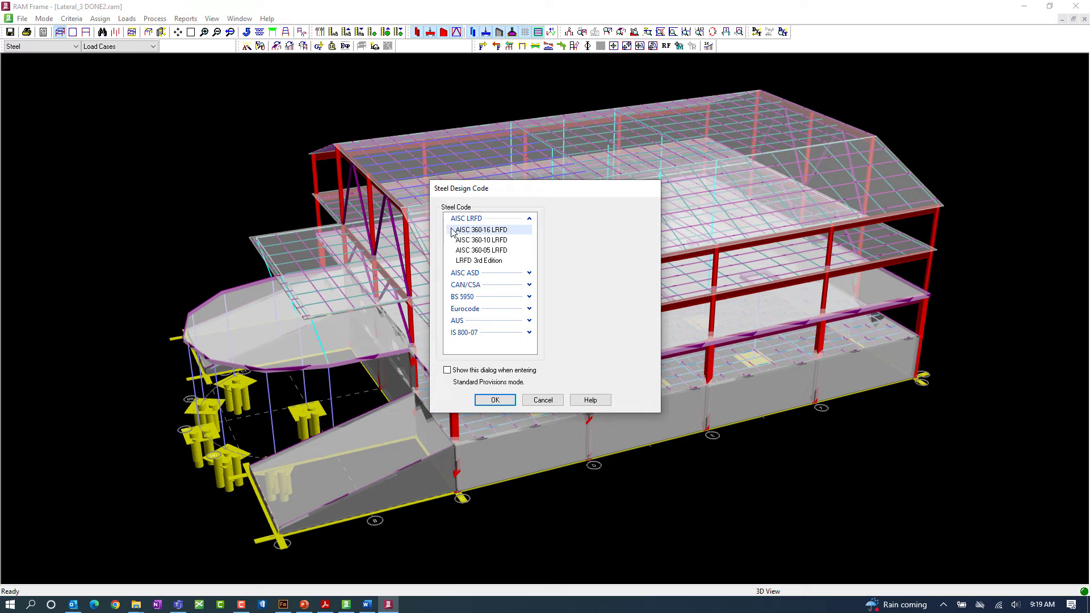
- Select AISC 360-16 LRFD as the steel design code and confirm
{"action": "left_click", "coordinate": [481, 229]}
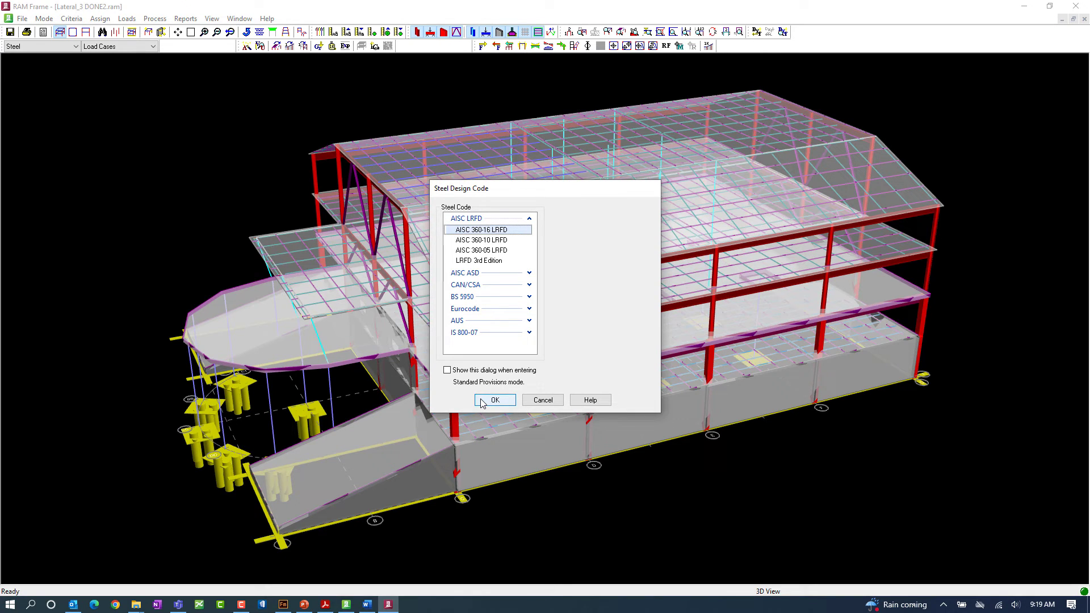
{"action": "left_click", "coordinate": [494, 400]}
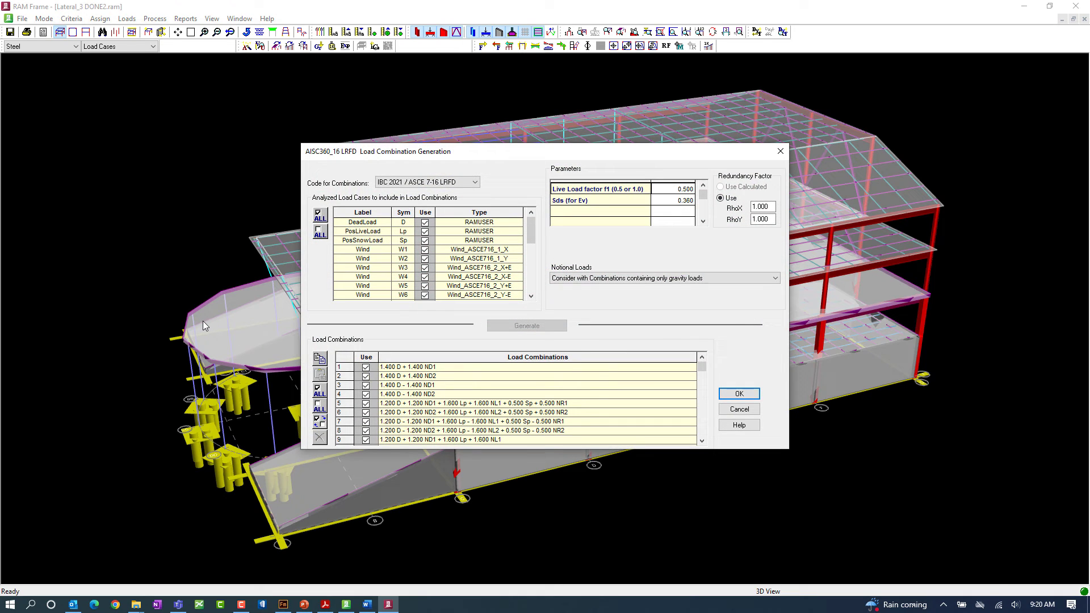